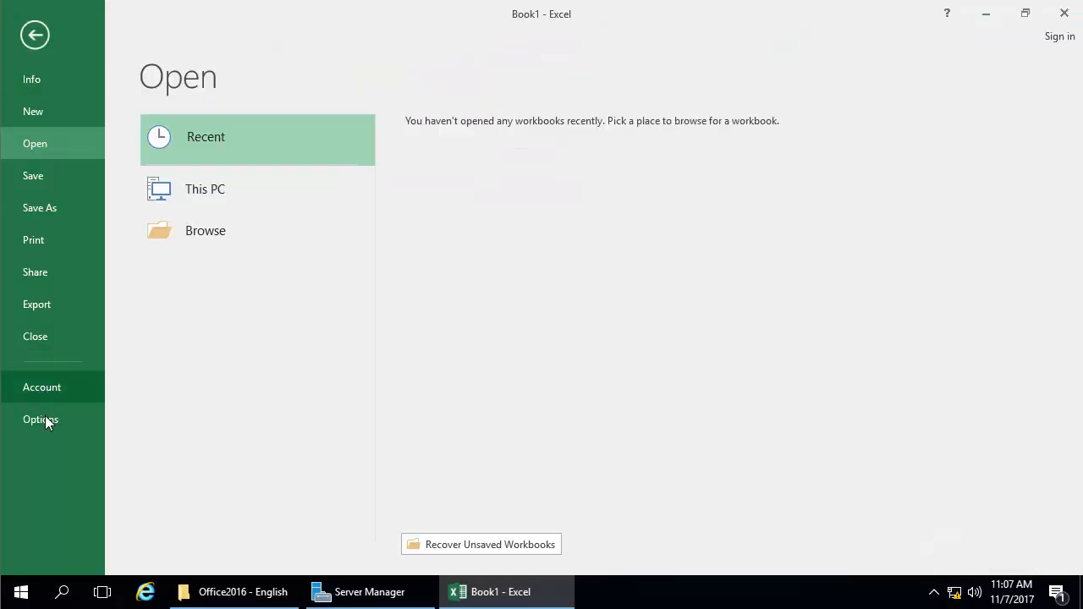
Enable the Proficy Historian Add-In and Proficy_Historian_Helper from Excel Options' add-in manager.
{"action": "left_click", "coordinate": [41, 420]}
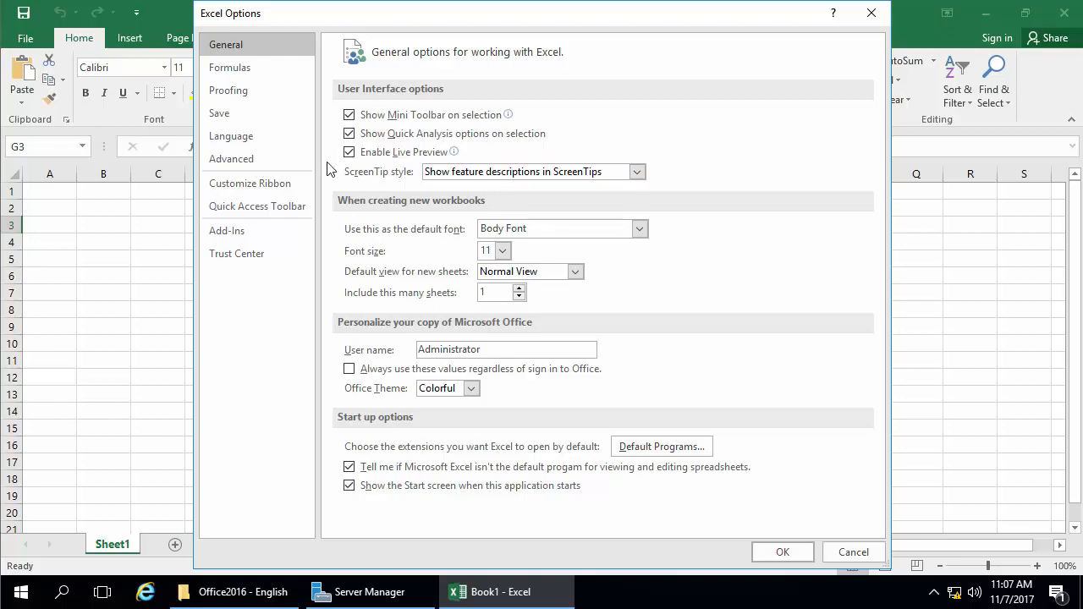
{"action": "left_click", "coordinate": [227, 230]}
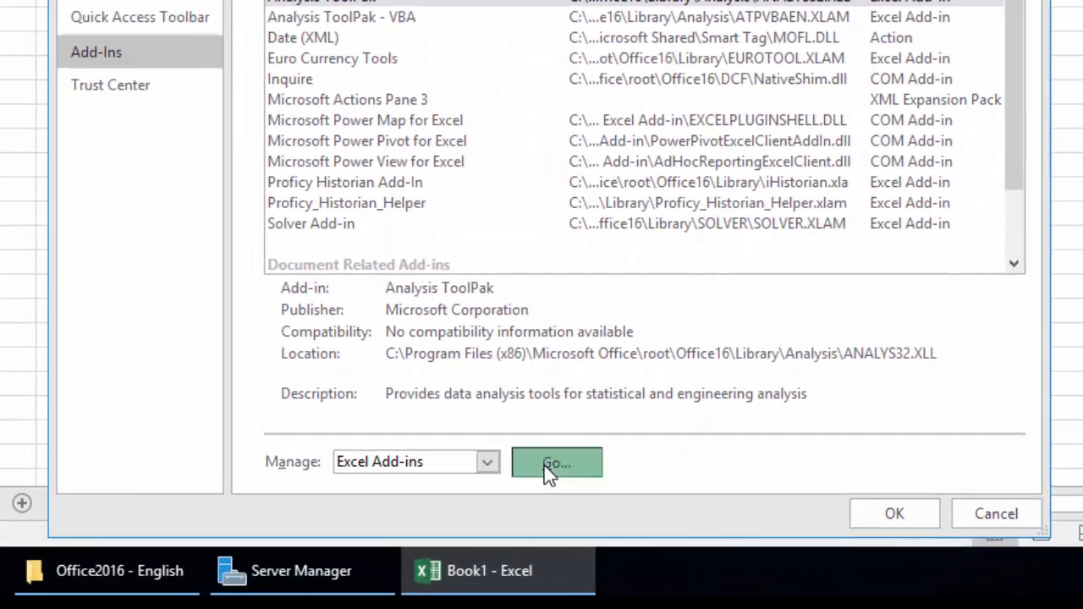
{"action": "left_click", "coordinate": [557, 463]}
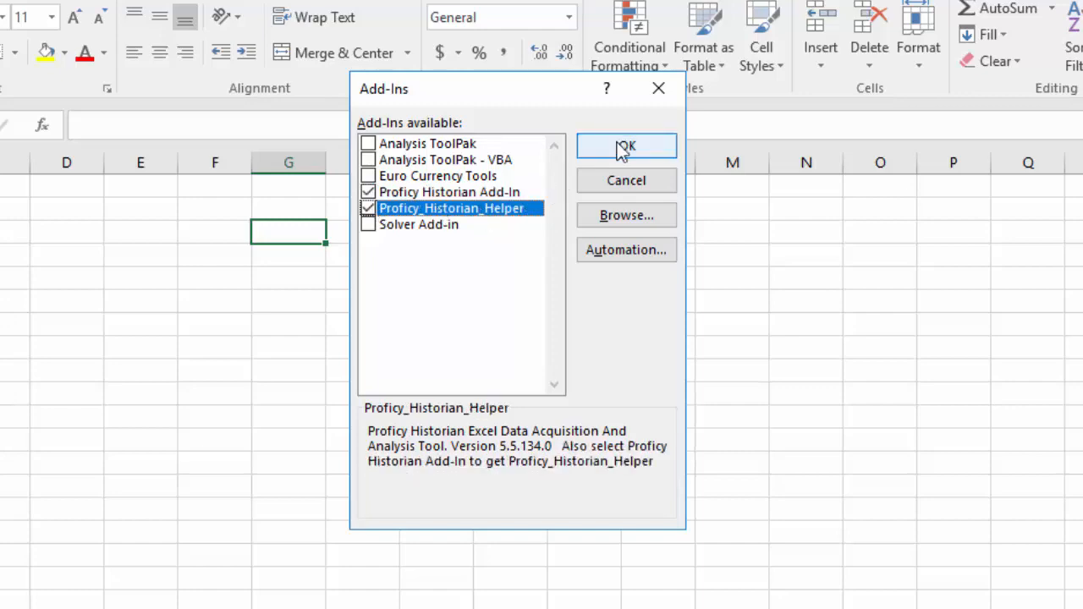
{"action": "left_click", "coordinate": [626, 145]}
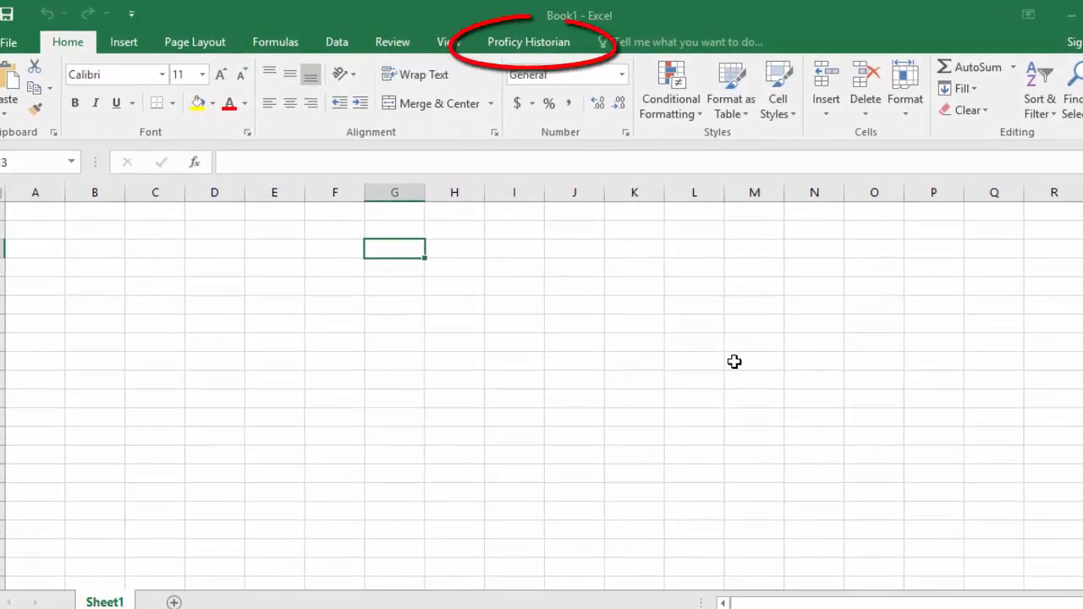
Set WIN-VEOH1PO63B7 as the Proficy Historian default server, connecting at startup.
{"action": "left_click", "coordinate": [528, 42]}
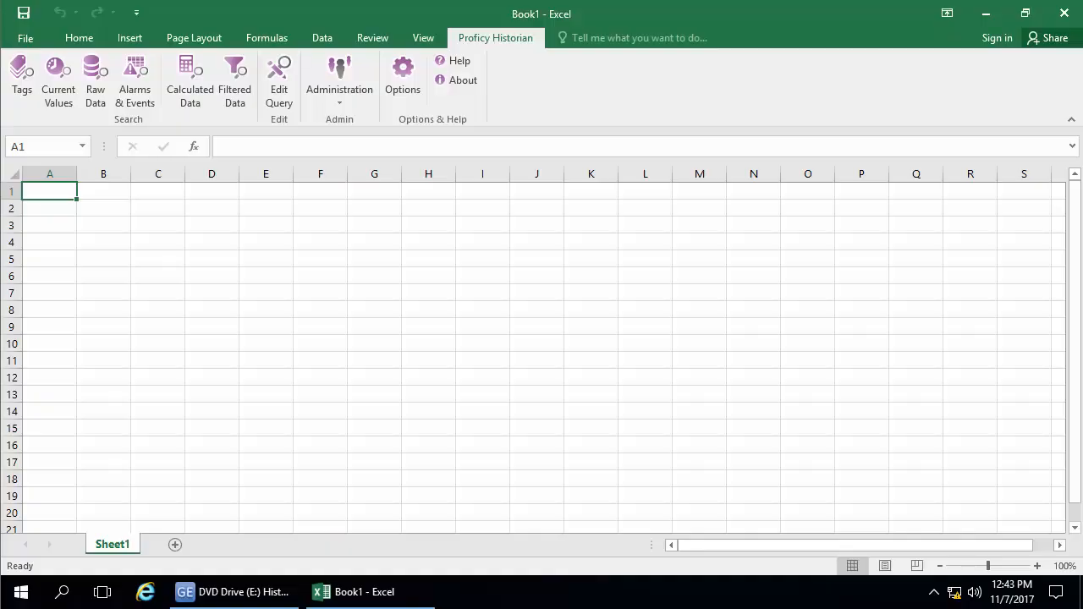
{"action": "left_click", "coordinate": [402, 76]}
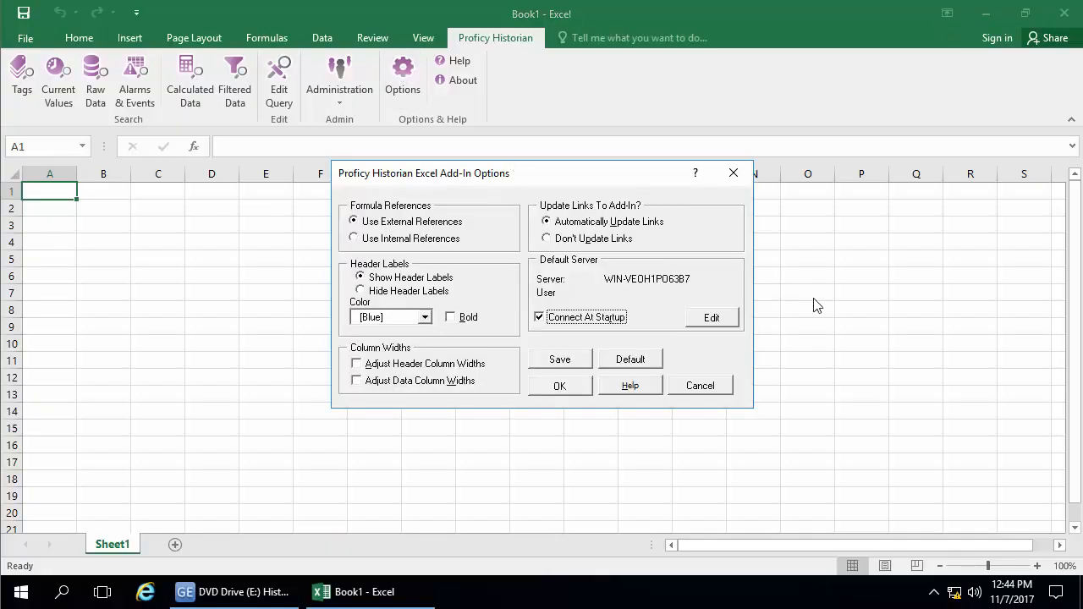
{"action": "mouse_move", "coordinate": [692, 356]}
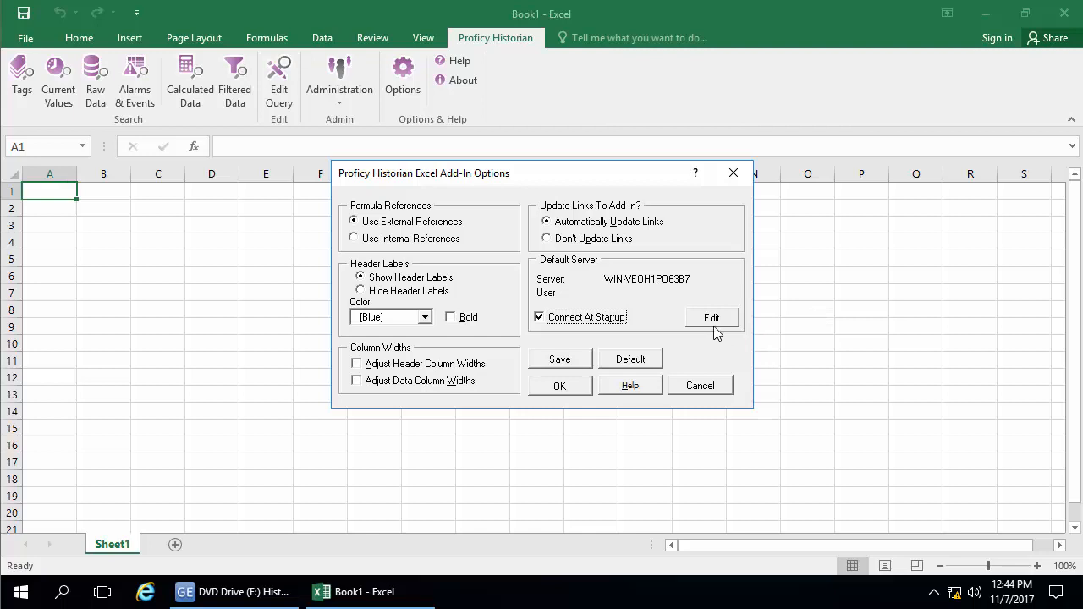
{"action": "left_click", "coordinate": [712, 317]}
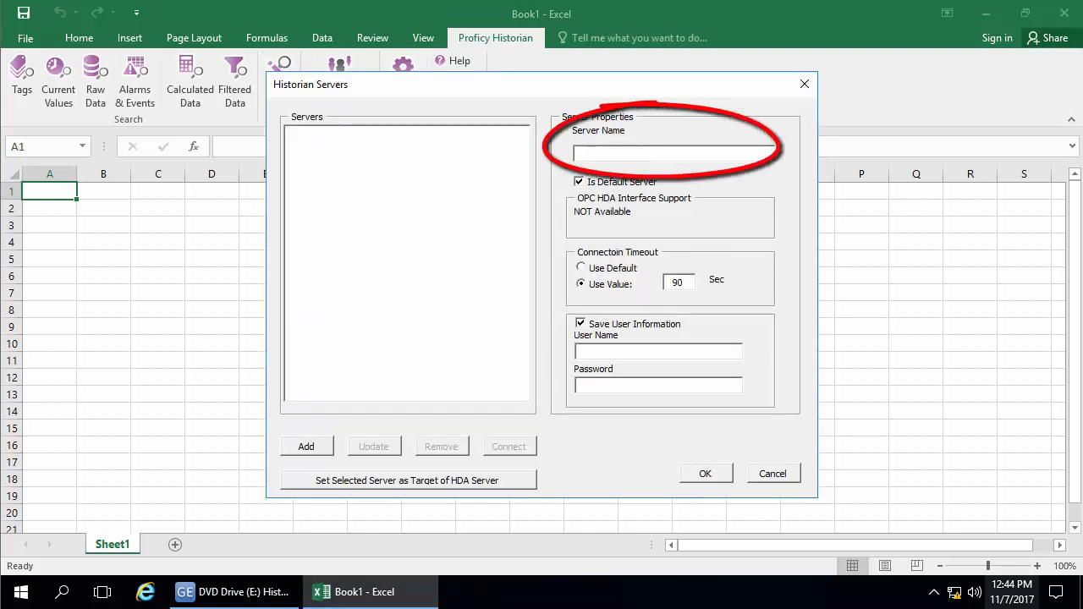
{"action": "type", "text": "WIN-VEOH1PO63B7"}
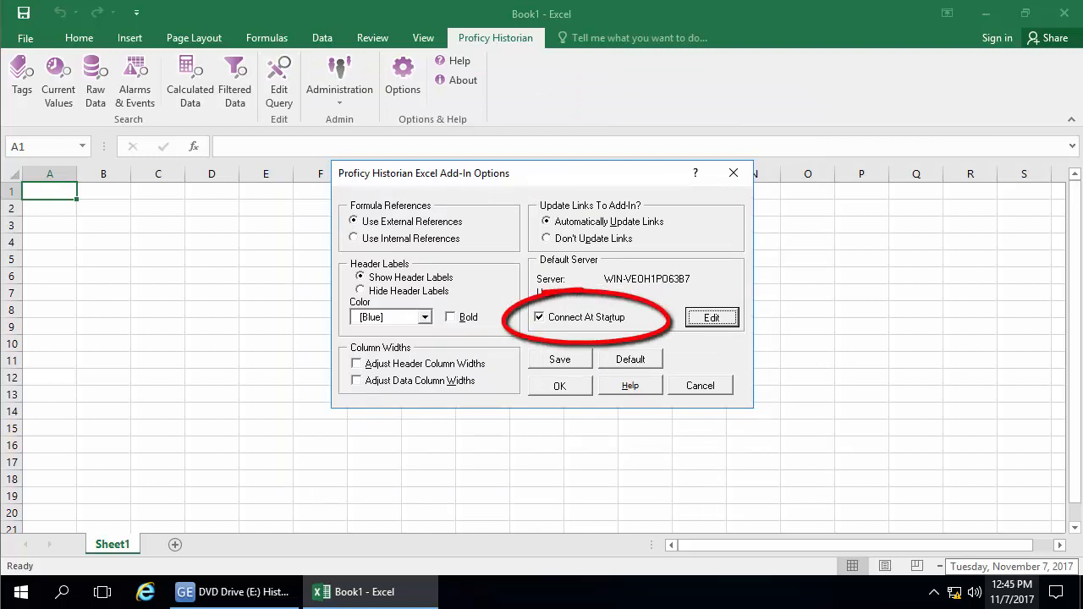
{"action": "left_click", "coordinate": [559, 386]}
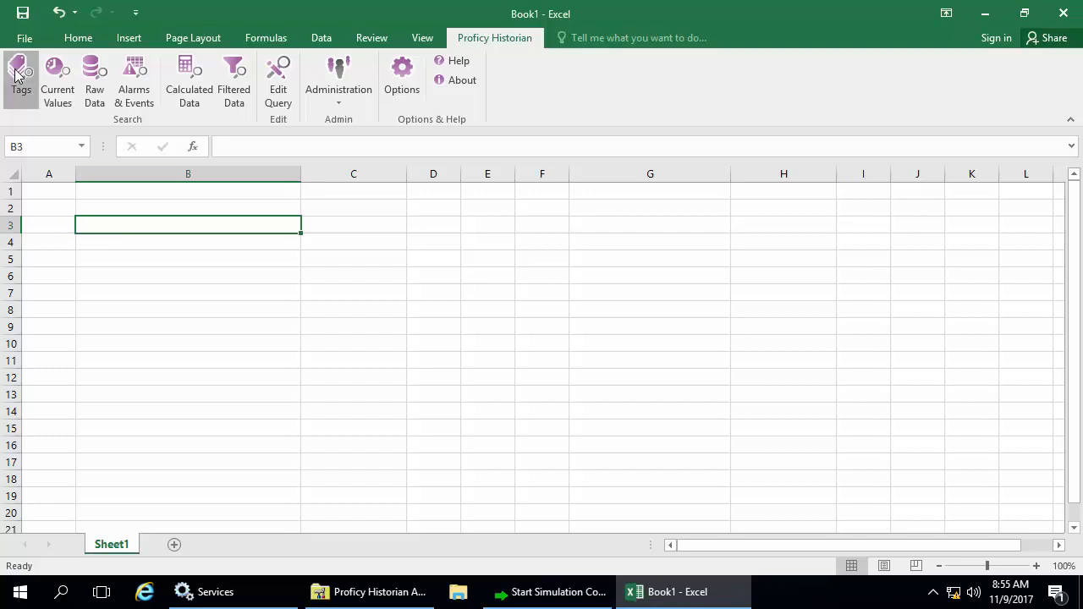
{"action": "mouse_move", "coordinate": [469, 148]}
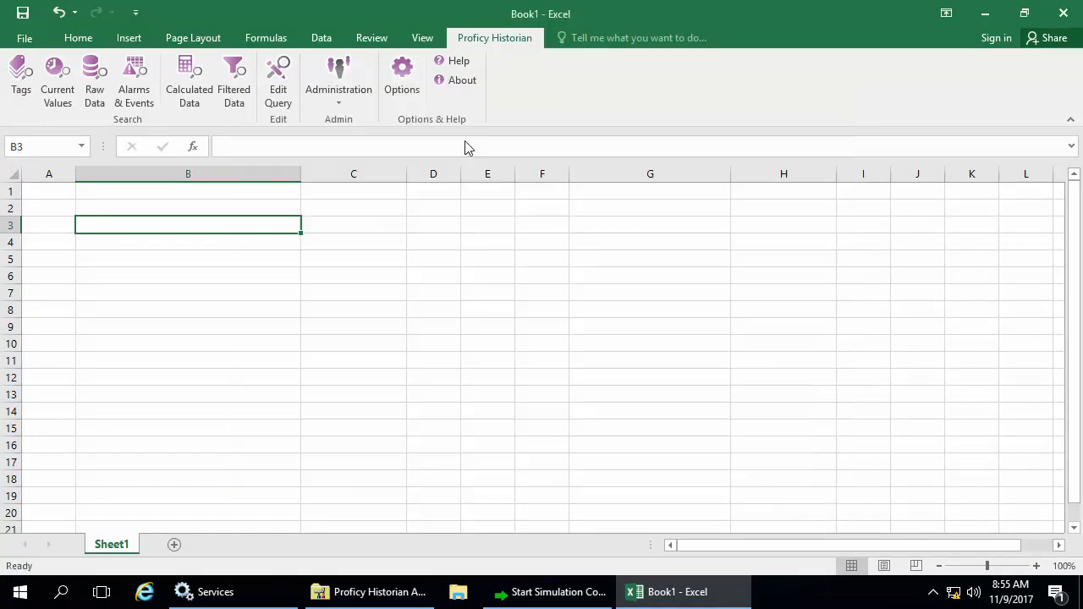
Insert tag WIN-VEOH1PO63B7.Simulation00001 into cell B3 with only the Tagname output.
{"action": "left_click", "coordinate": [20, 72]}
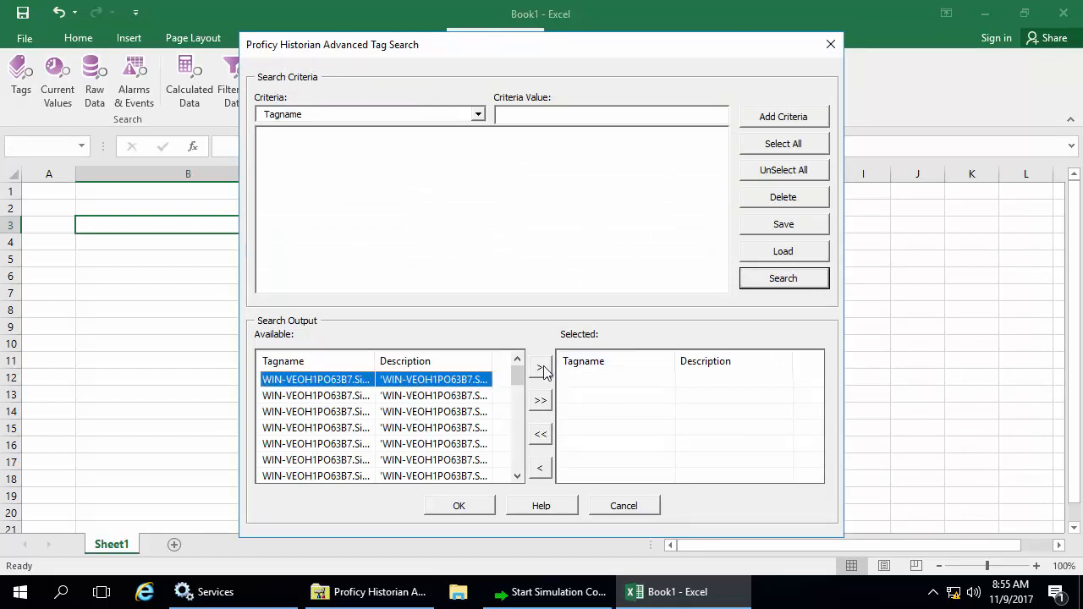
{"action": "left_click", "coordinate": [540, 367]}
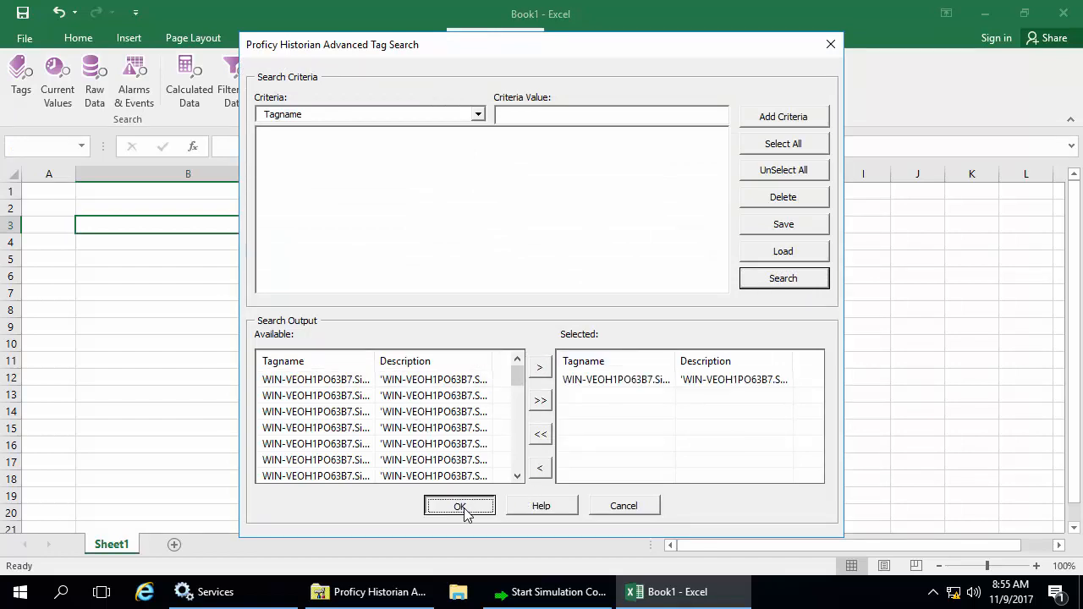
{"action": "left_click", "coordinate": [460, 505]}
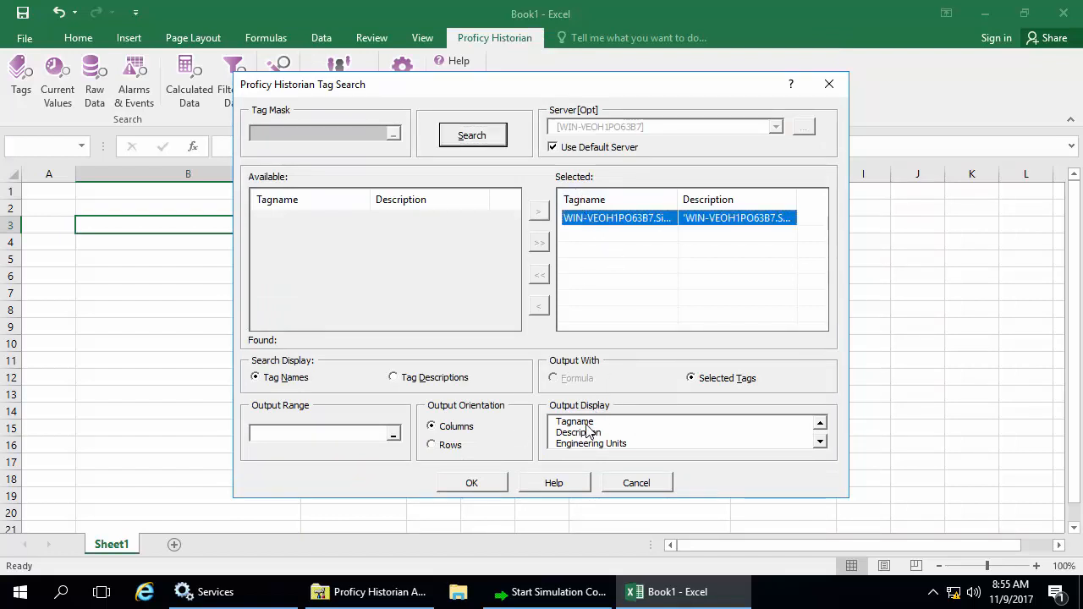
{"action": "left_click", "coordinate": [573, 421]}
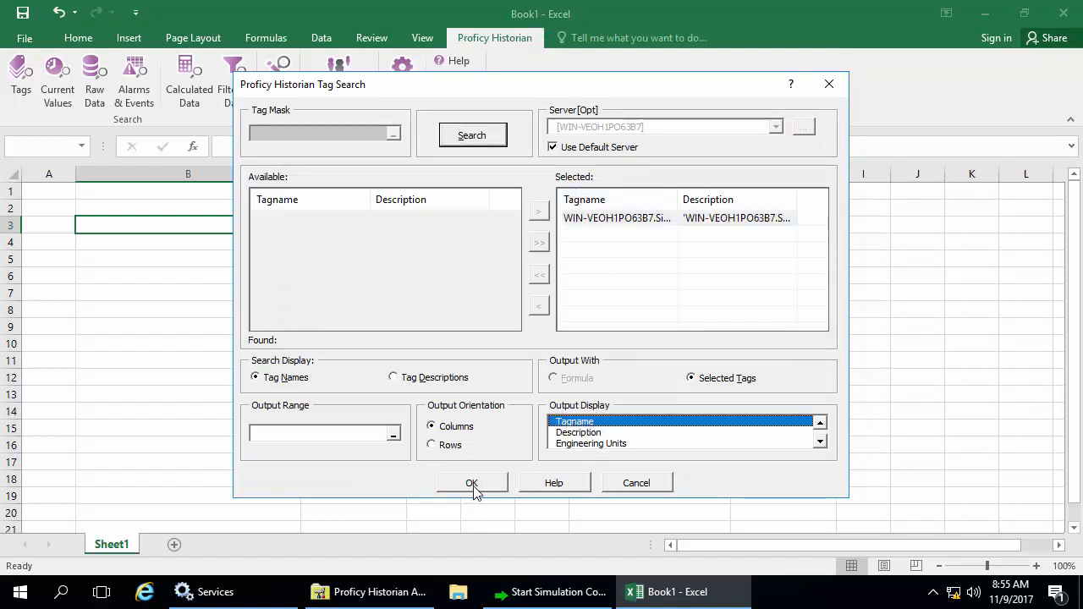
{"action": "left_click", "coordinate": [471, 483]}
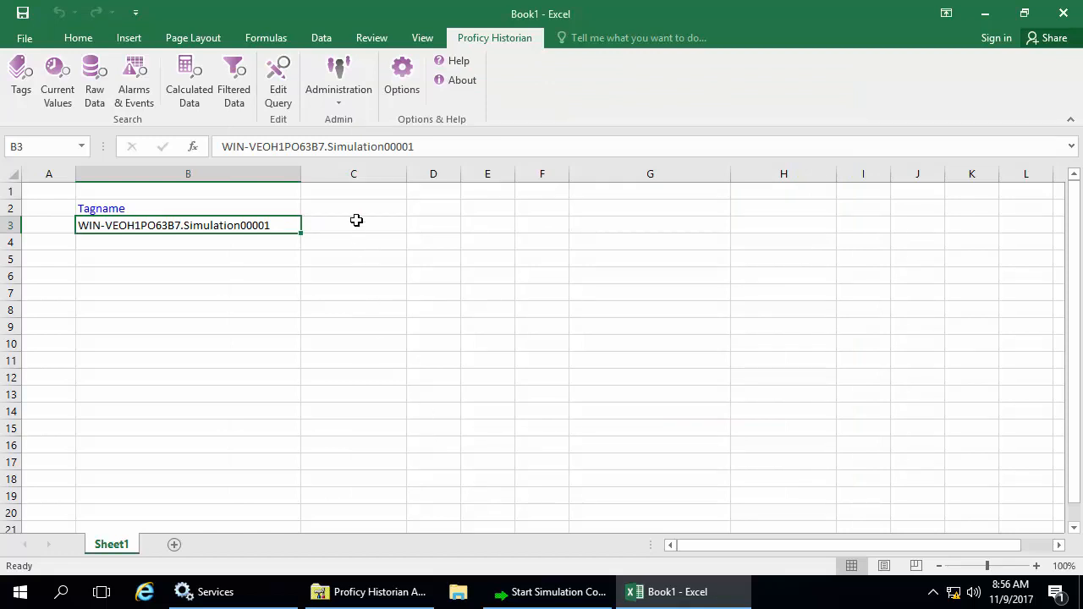
Run a Current Values query on B3, outputting Timestamp, Value and Quality from C3.
{"action": "left_click", "coordinate": [353, 224]}
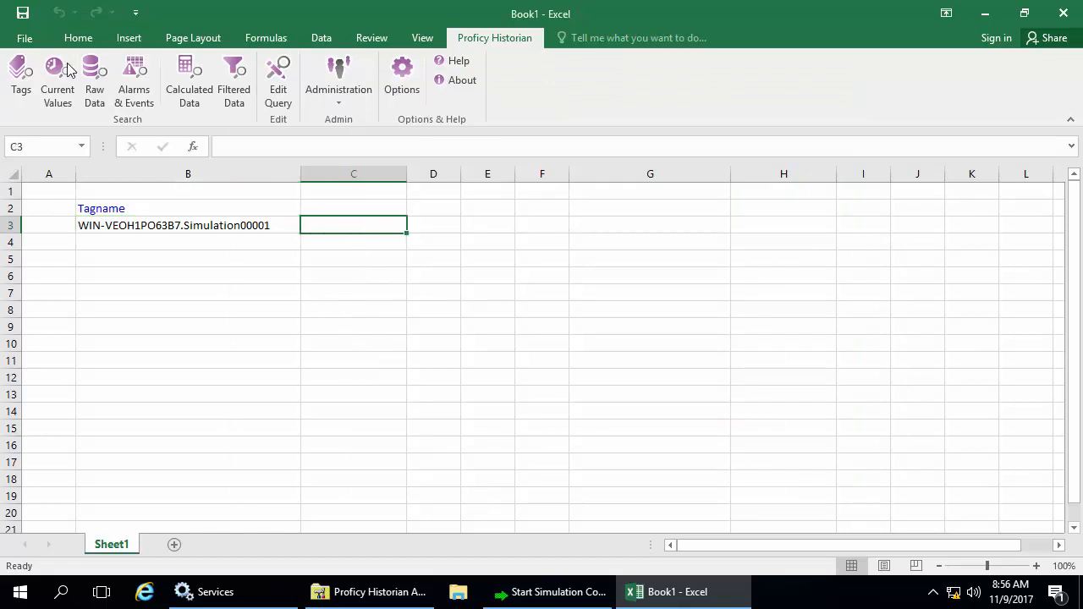
{"action": "left_click", "coordinate": [57, 81]}
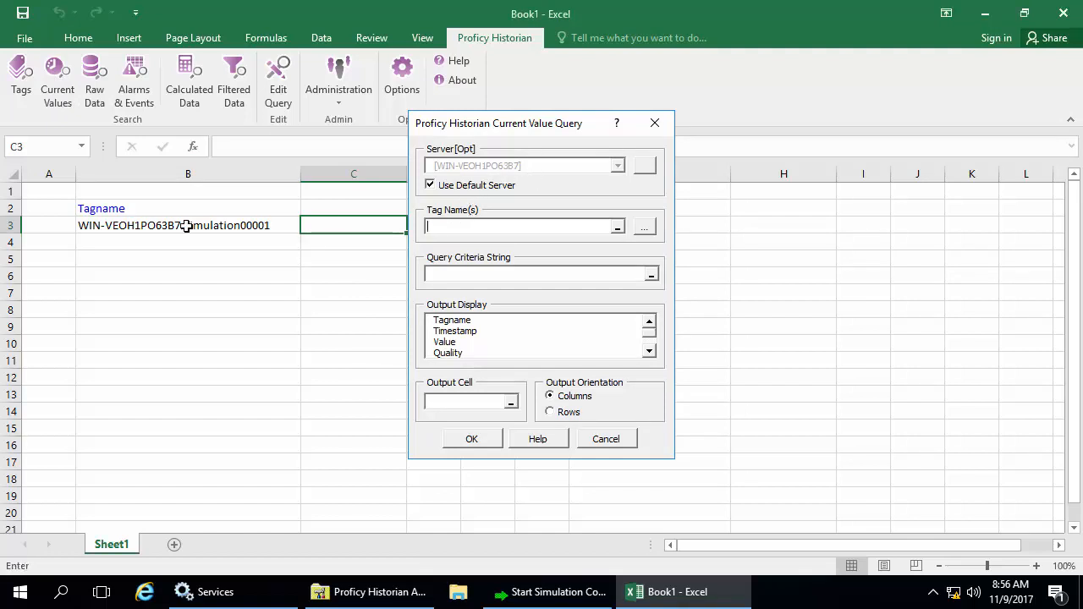
{"action": "left_click", "coordinate": [188, 225]}
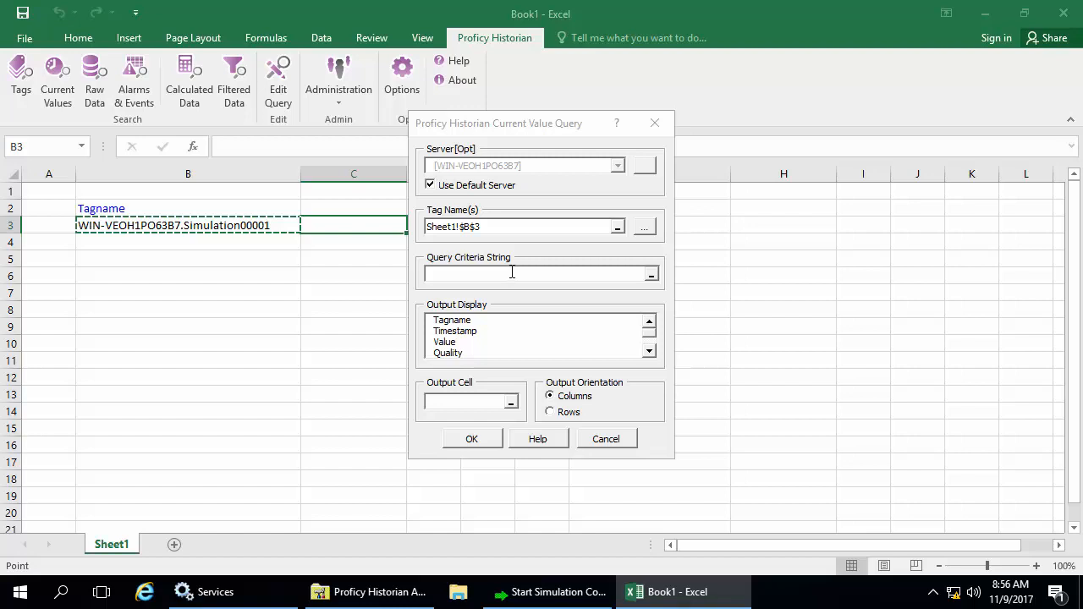
{"action": "mouse_move", "coordinate": [464, 328]}
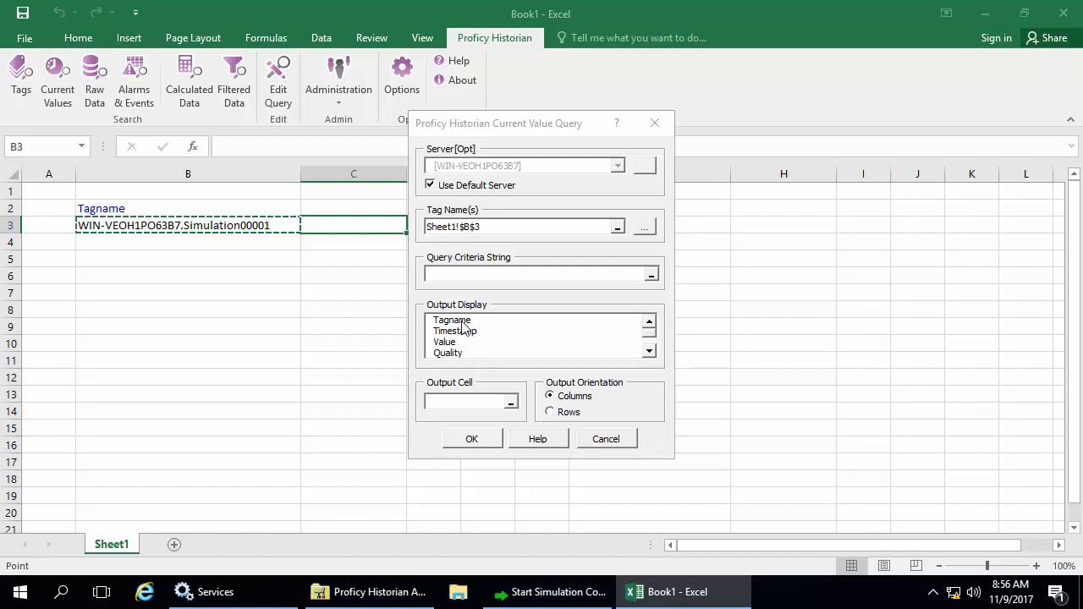
{"action": "left_click", "coordinate": [444, 342]}
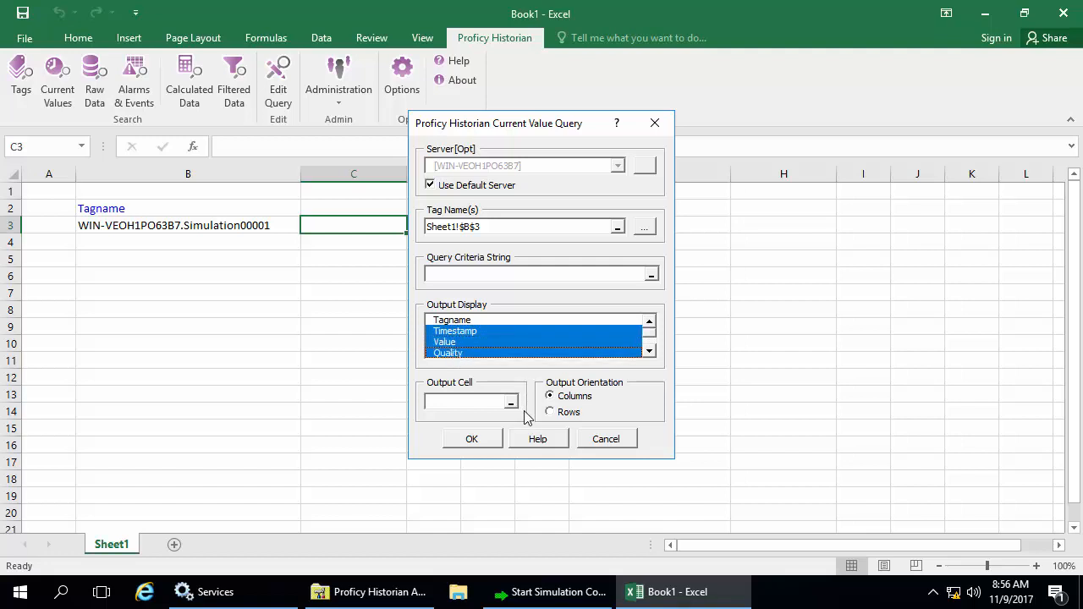
{"action": "mouse_move", "coordinate": [483, 406]}
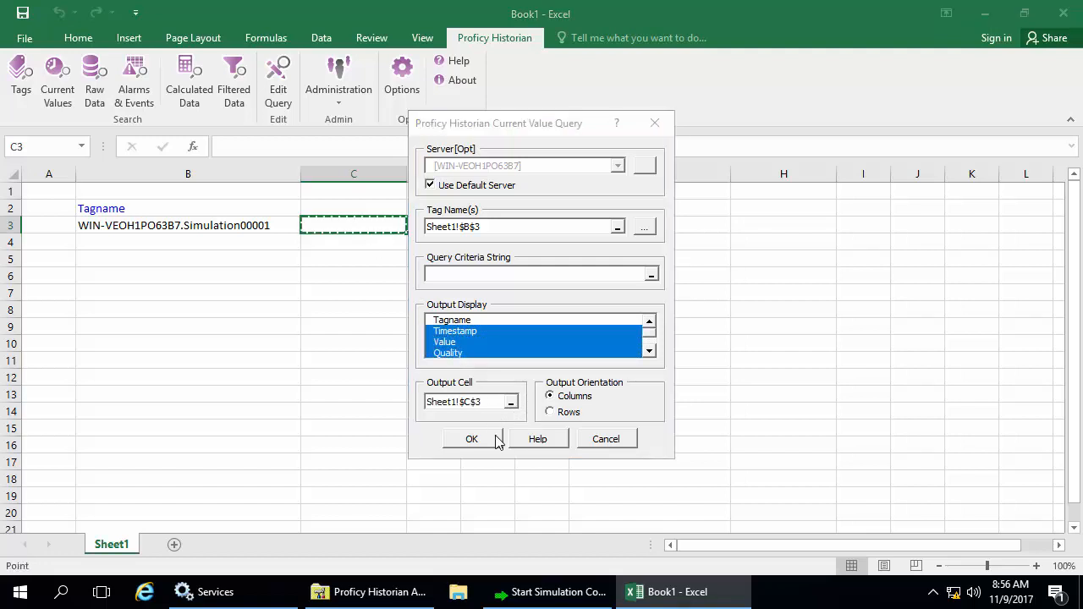
{"action": "left_click", "coordinate": [471, 439]}
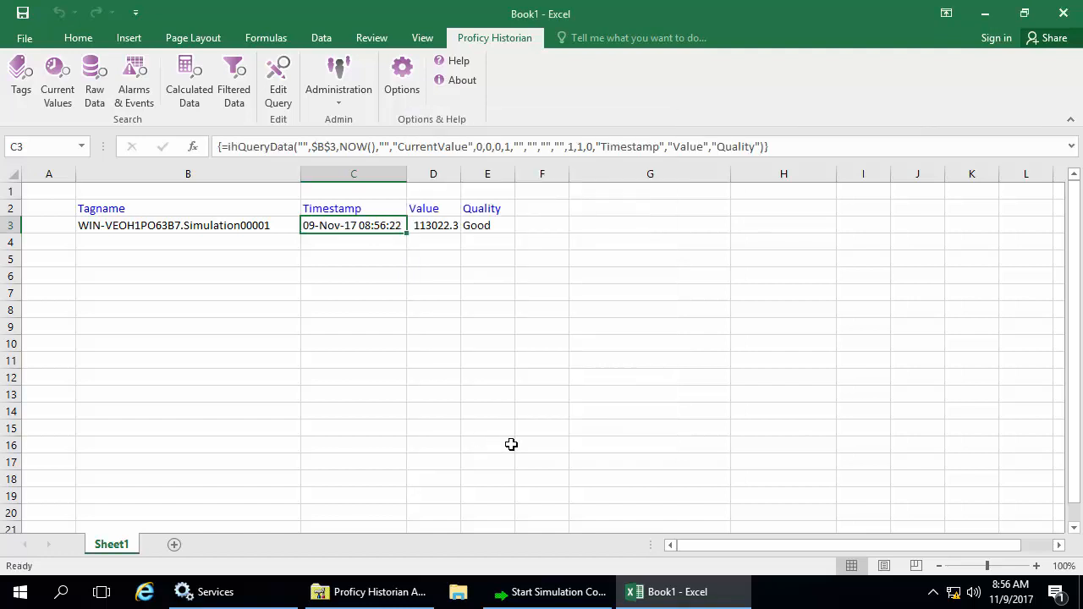
{"action": "mouse_move", "coordinate": [498, 438]}
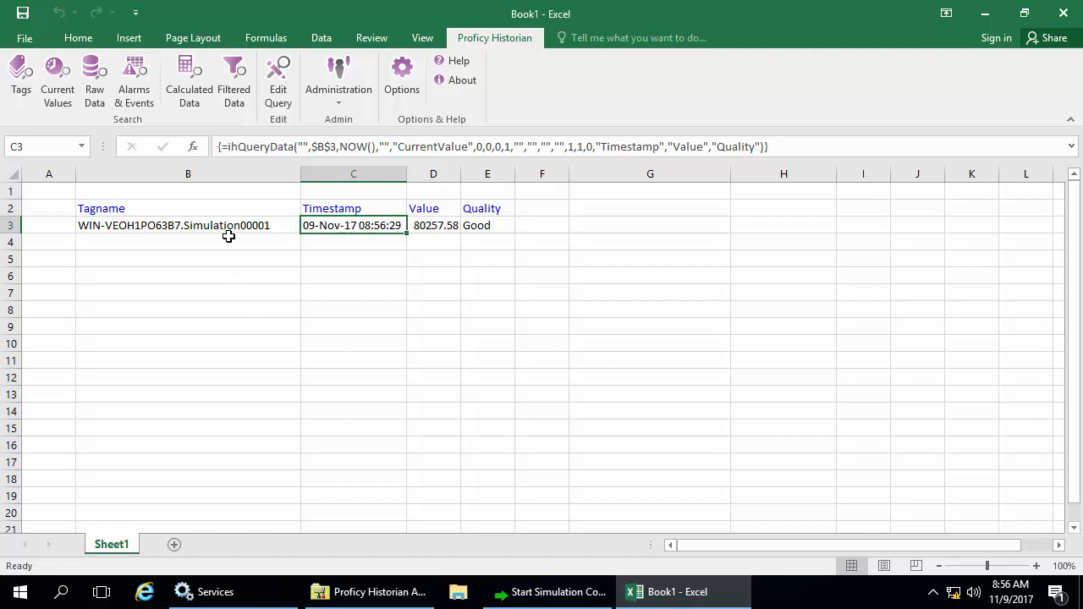
{"action": "double_click", "coordinate": [188, 225]}
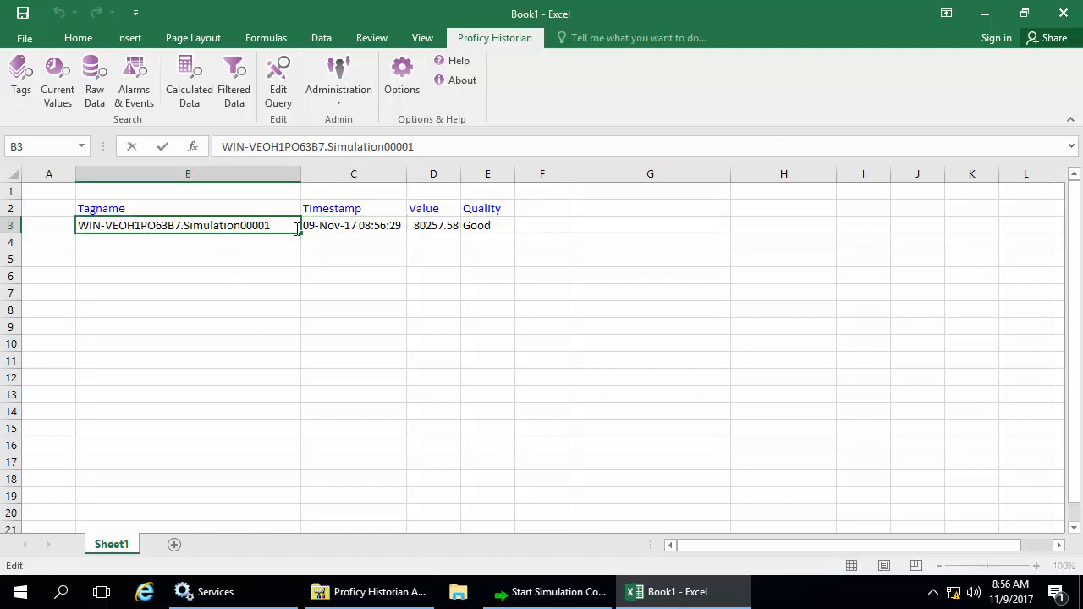